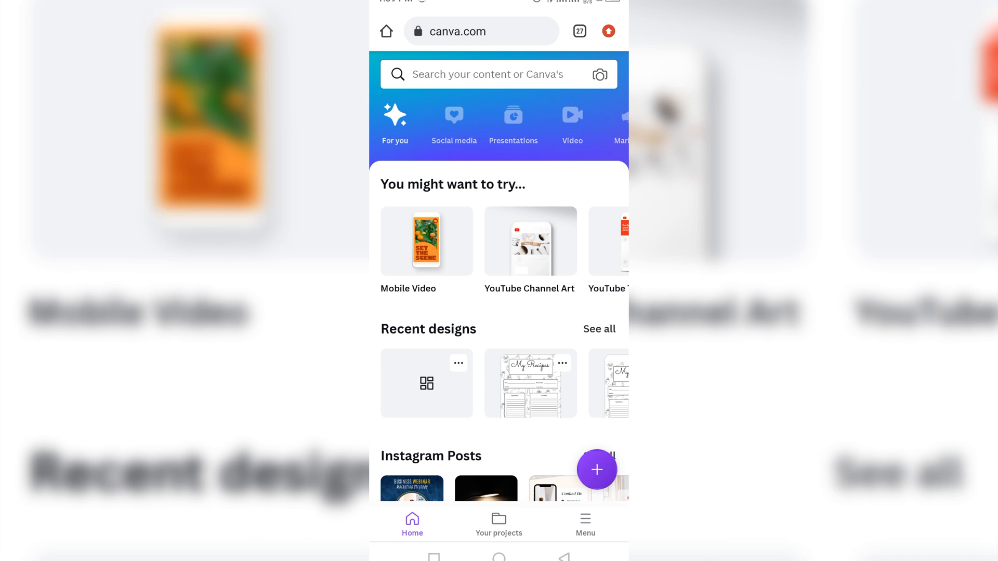
# Create a new custom-size design of 8.5 in width by 11 in height.
pyautogui.click(597, 470)
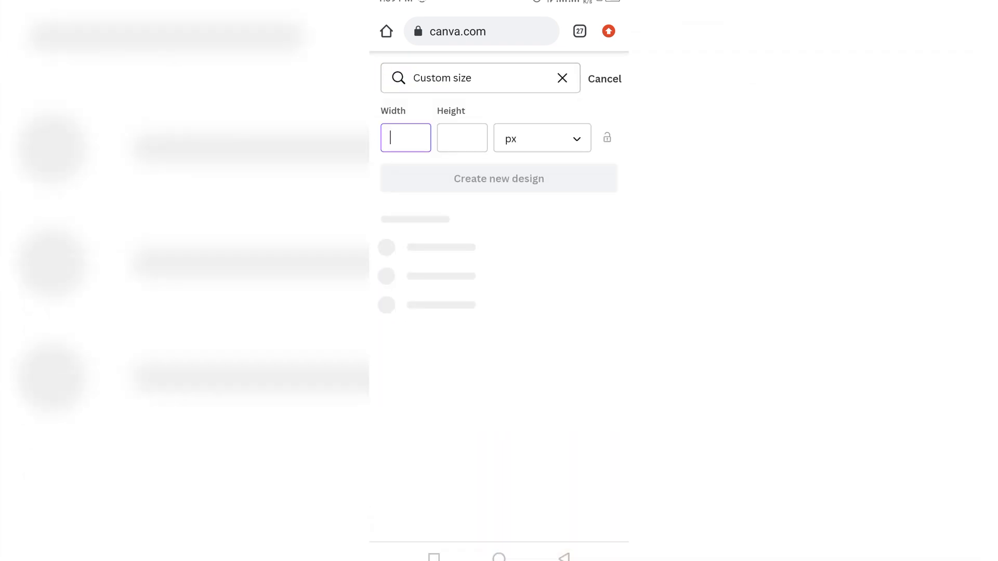
pyautogui.click(540, 138)
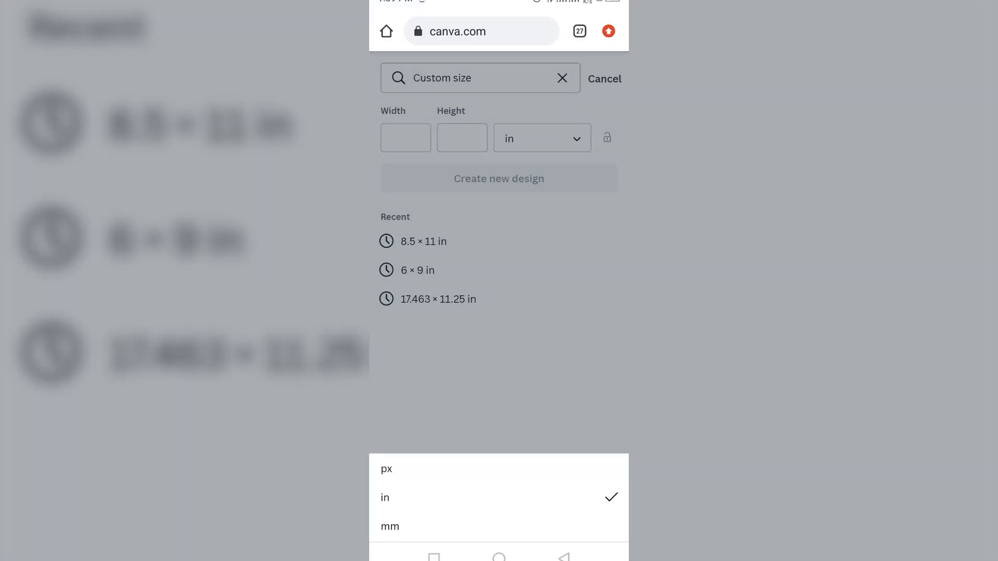
pyautogui.click(405, 138)
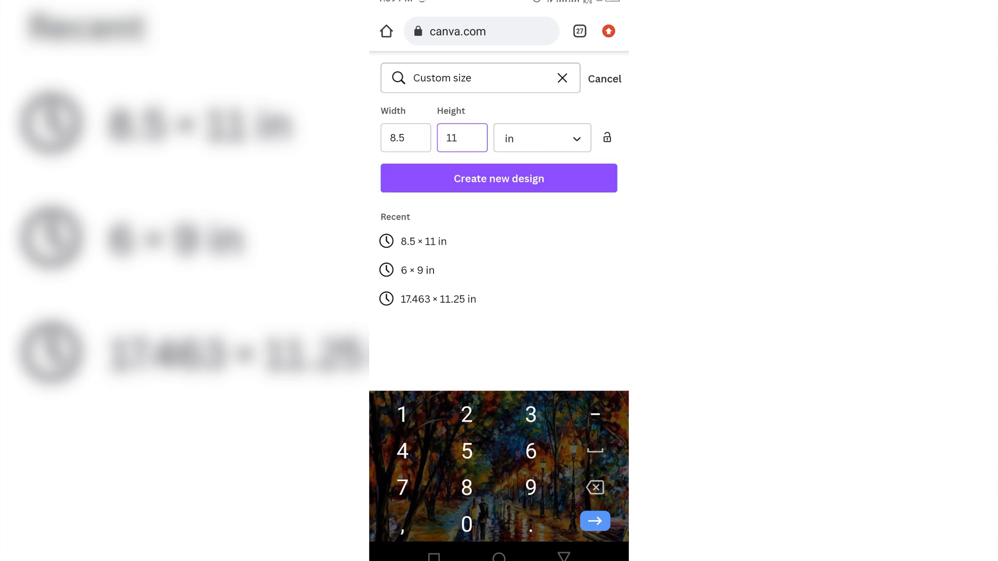
pyautogui.click(594, 521)
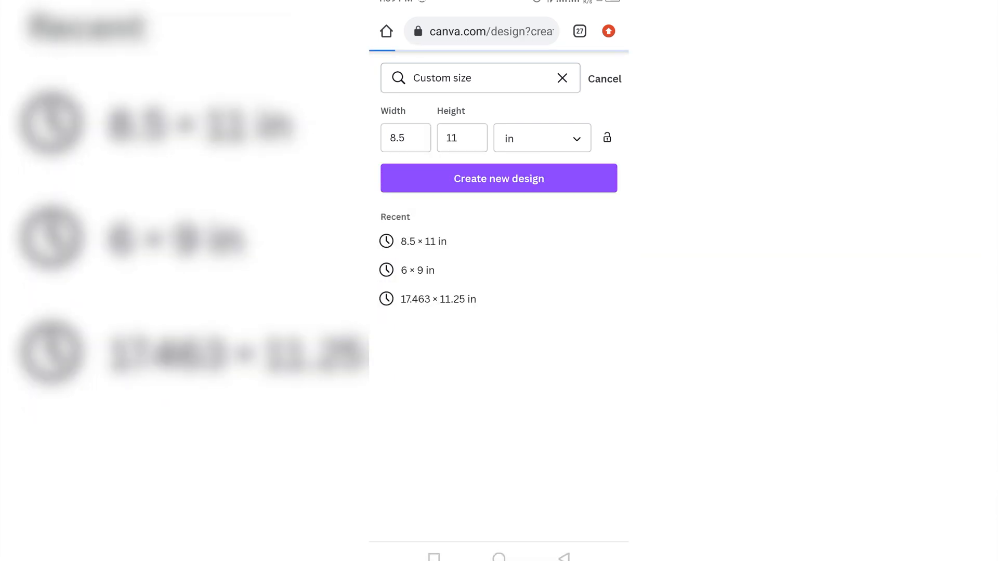
pyautogui.click(498, 178)
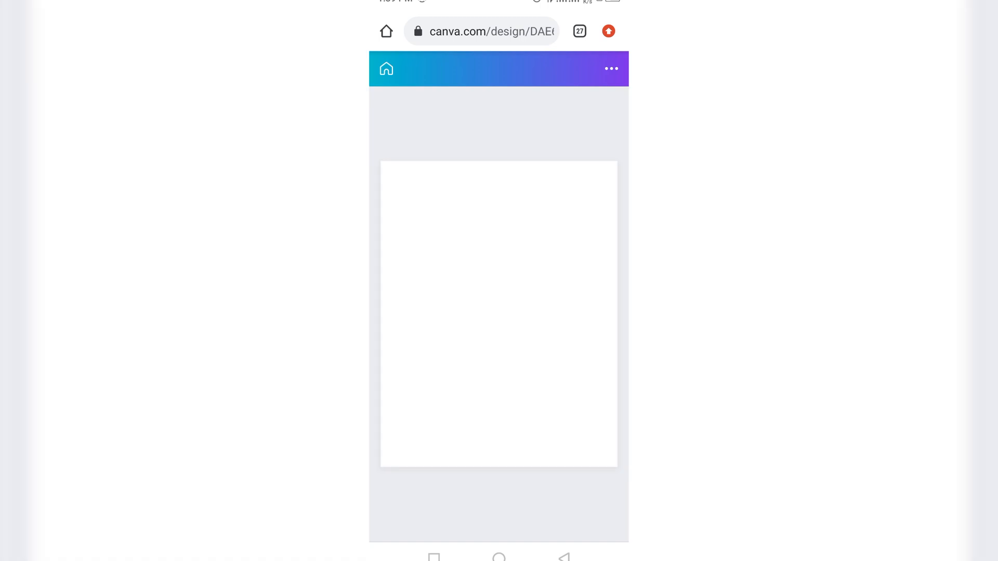
# Apply the My Recipes recipe-card template to the blank page.
pyautogui.click(400, 515)
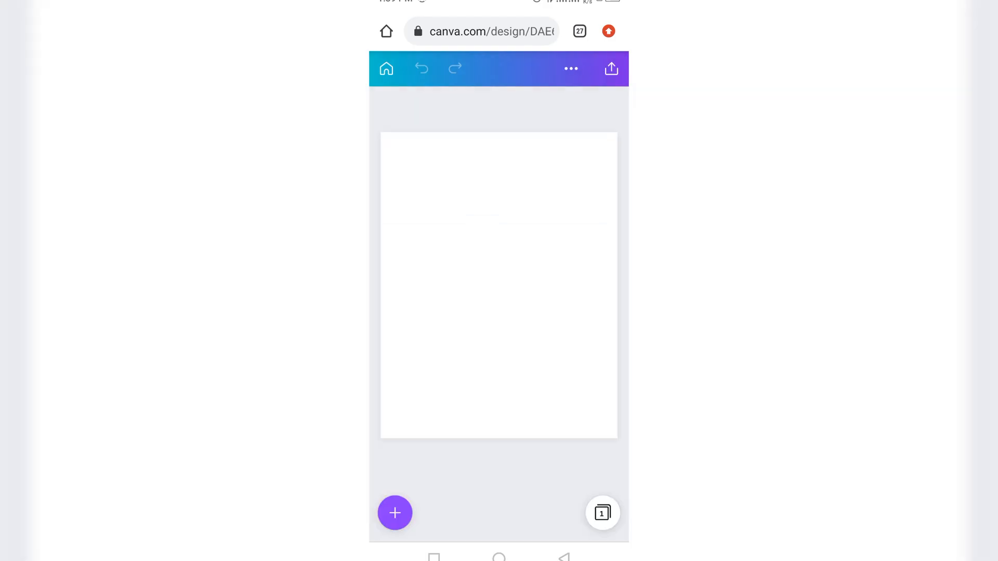
pyautogui.click(395, 512)
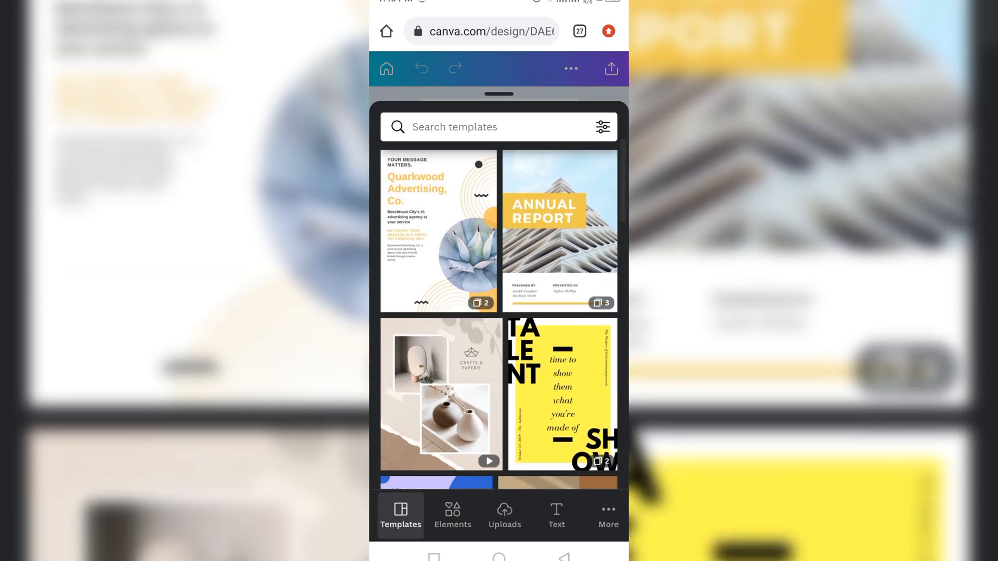
pyautogui.click(505, 515)
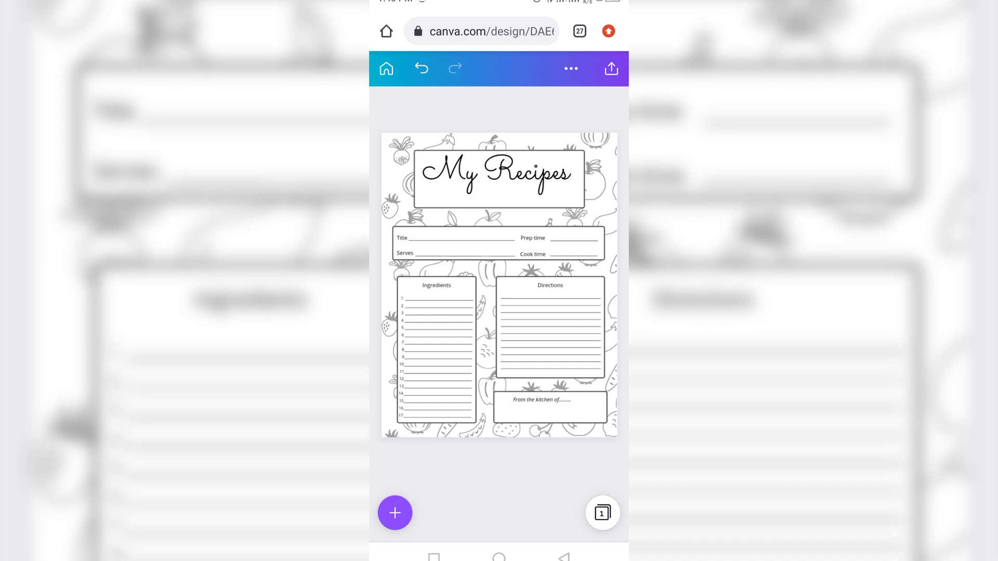
# Duplicate the recipe page in grid view until the design holds 100 identical pages.
pyautogui.click(601, 513)
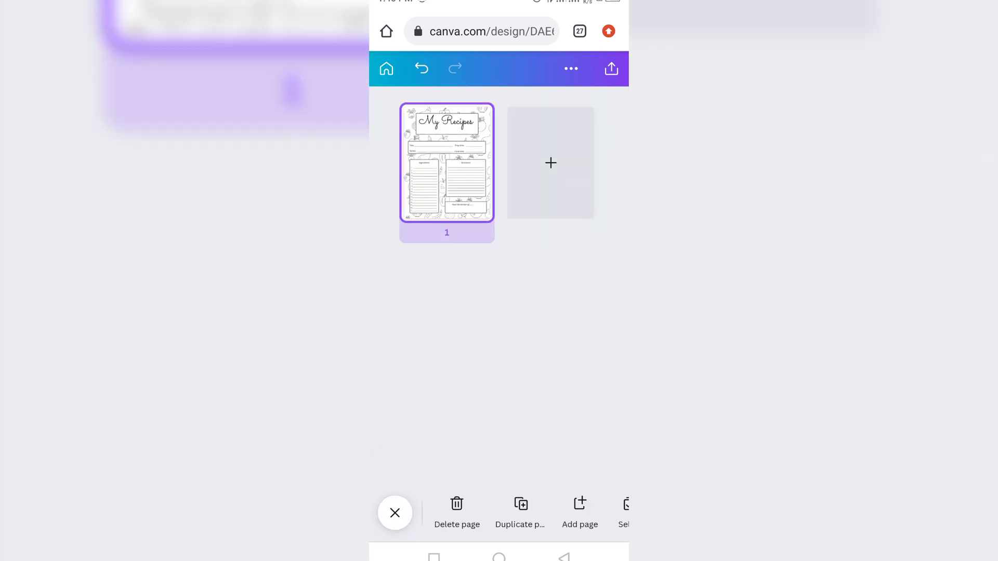
pyautogui.click(520, 510)
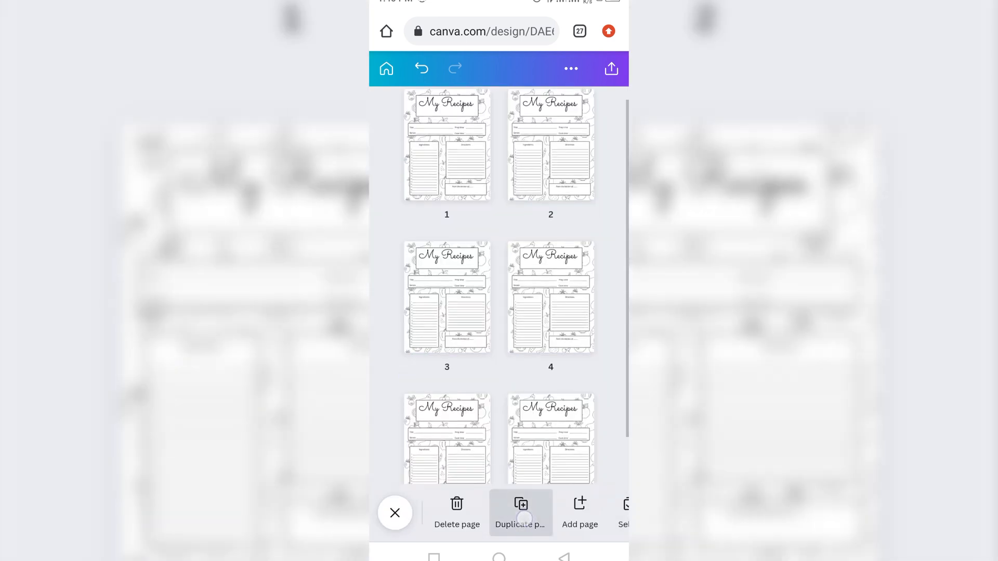
pyautogui.scroll(-3)
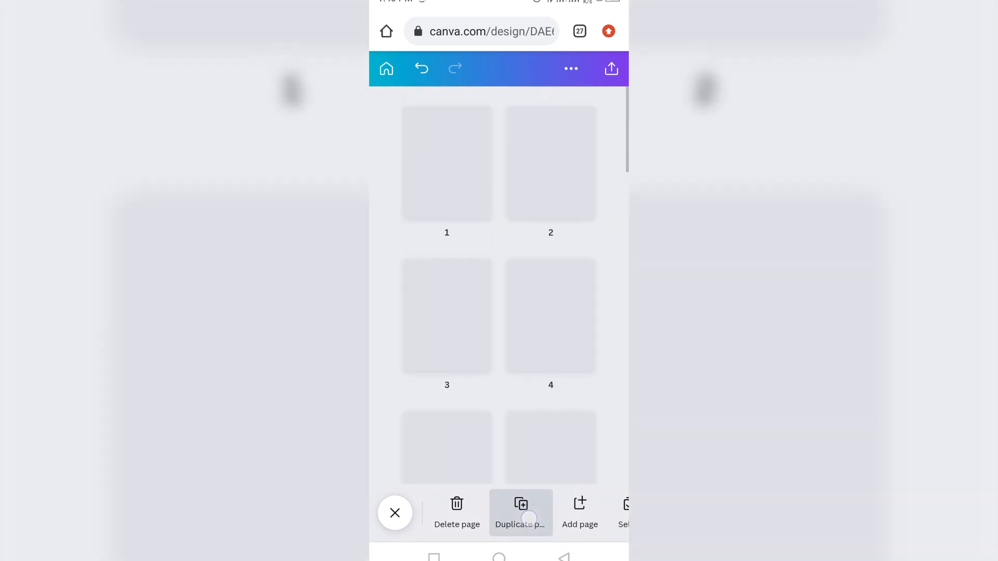
pyautogui.click(521, 513)
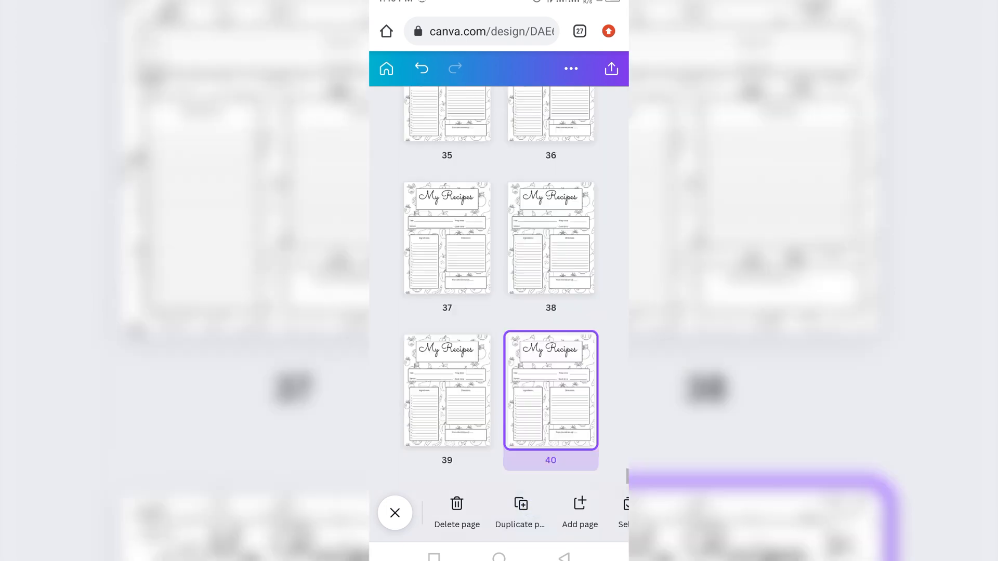
pyautogui.click(521, 509)
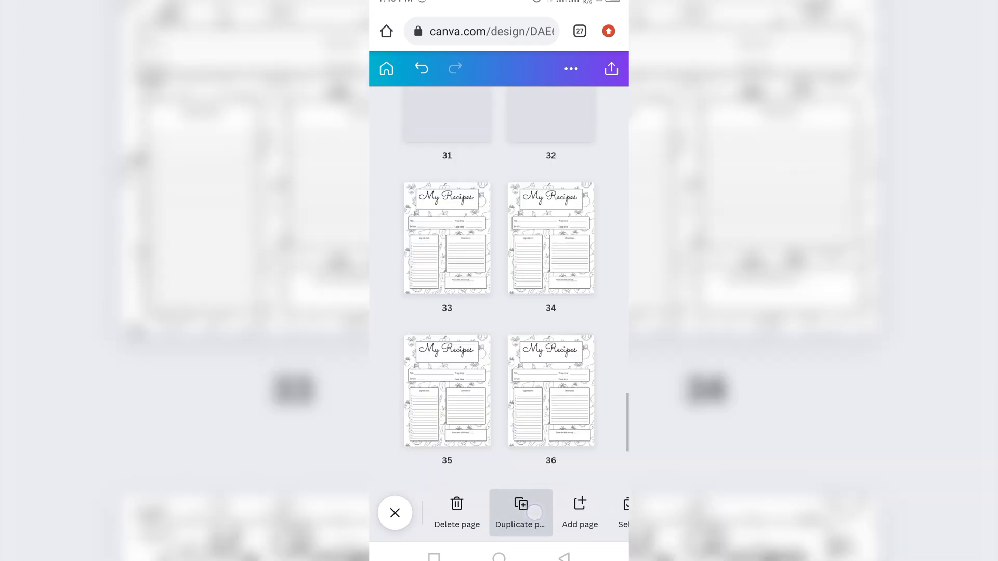
pyautogui.scroll(-3)
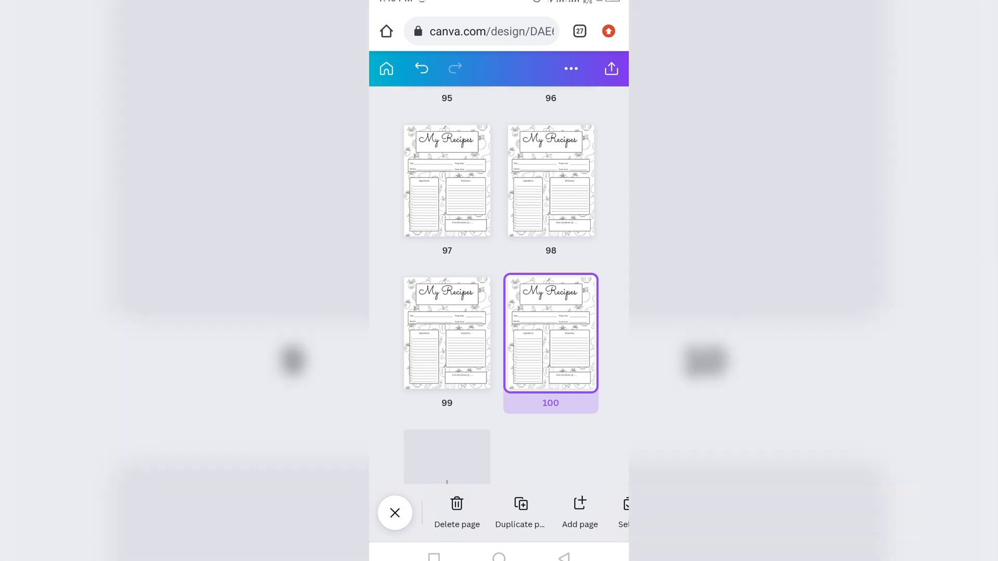
pyautogui.click(521, 514)
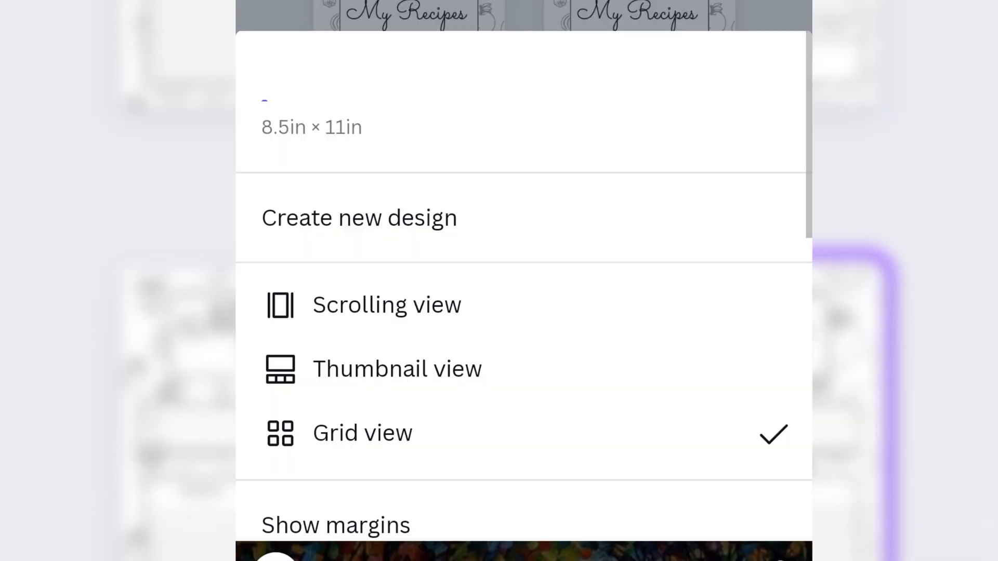
# Title the design 'First document' and bring up its share and download options.
pyautogui.write('First docu')
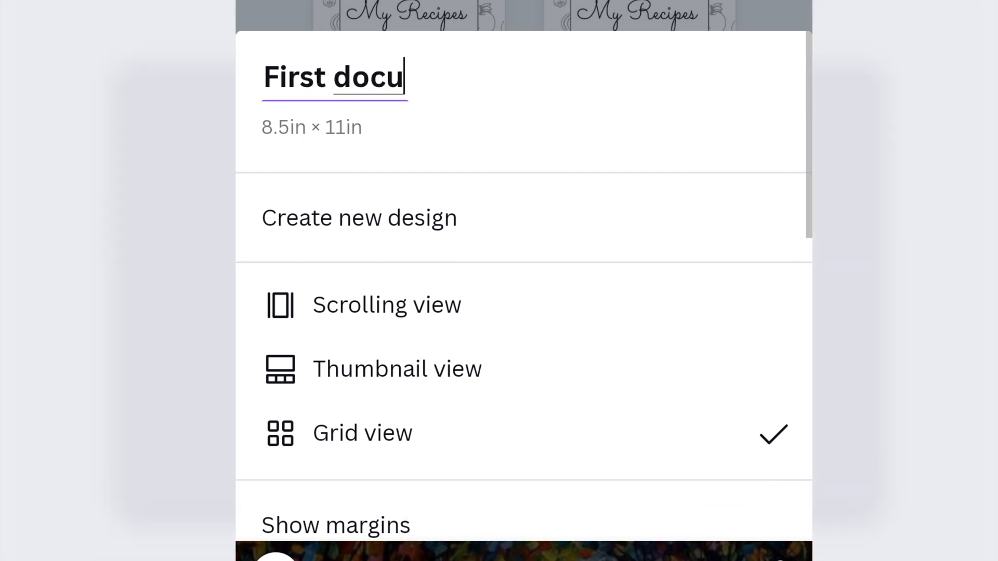
pyautogui.write('ment')
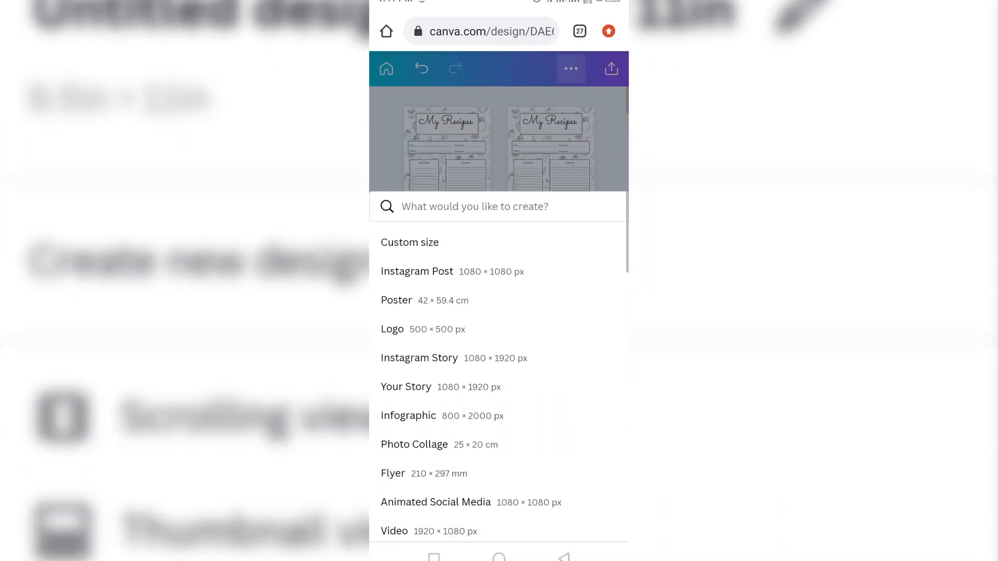
pyautogui.click(570, 69)
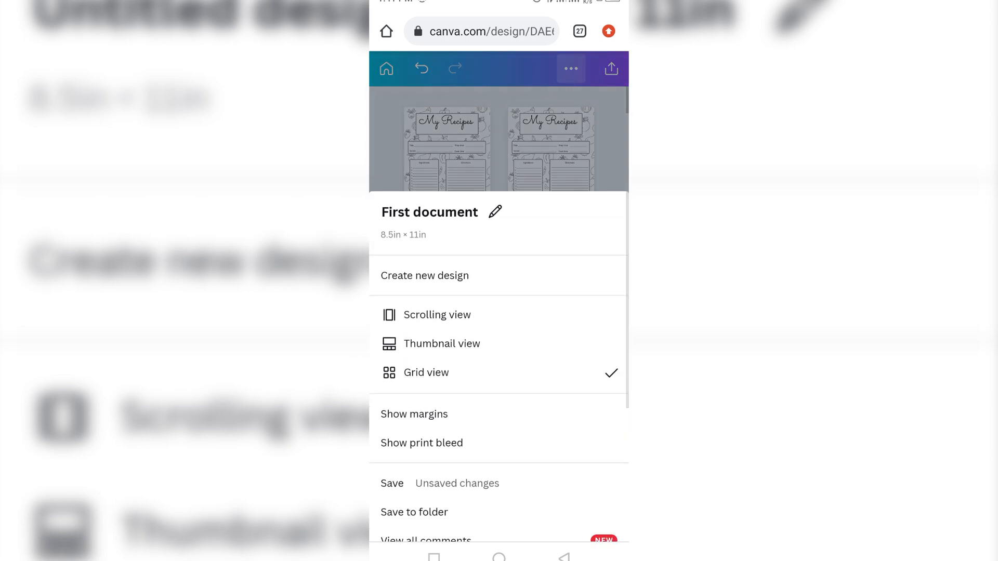
pyautogui.click(425, 373)
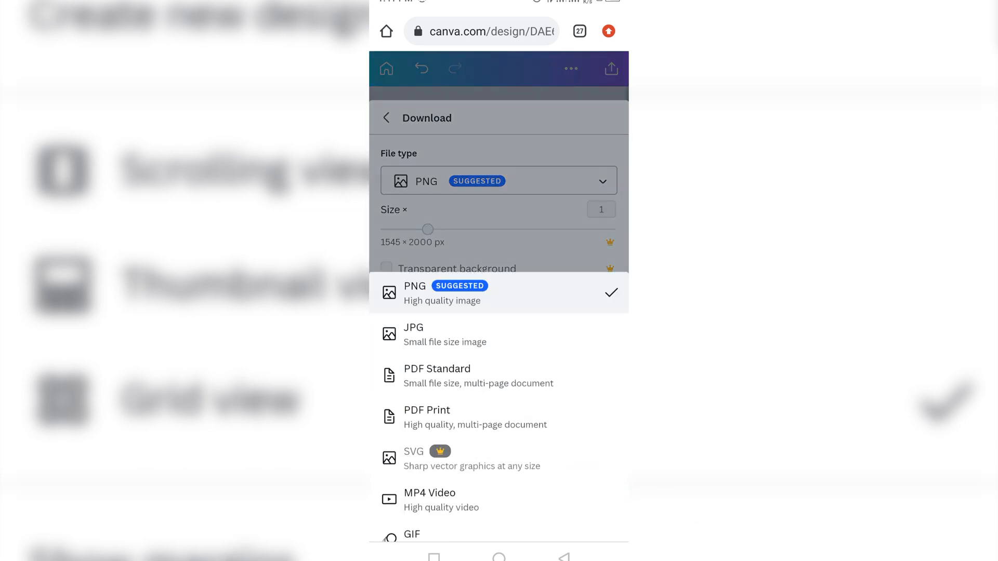
# Download all 100 pages as a PDF Print file and dismiss the confirmation.
pyautogui.click(427, 417)
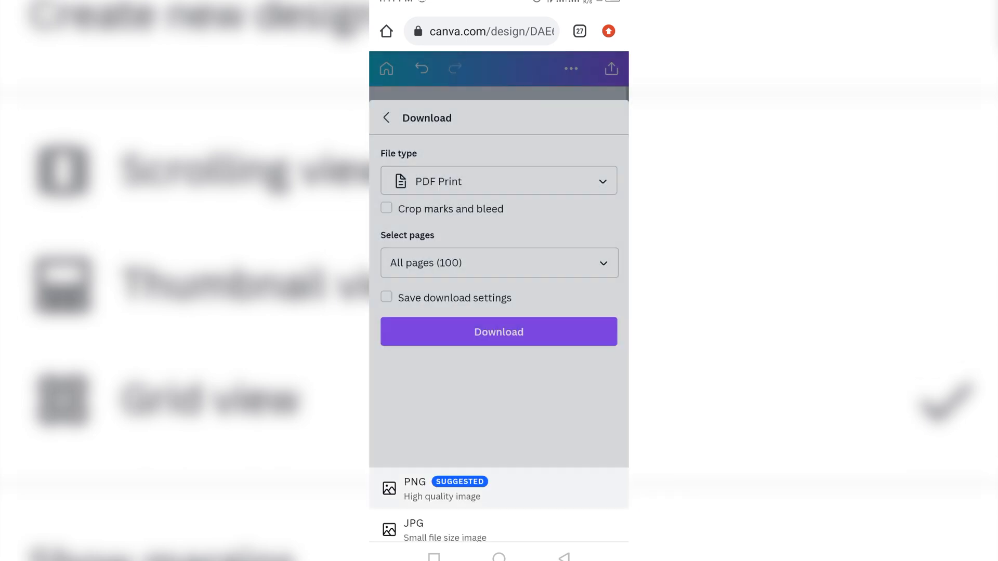
pyautogui.click(498, 332)
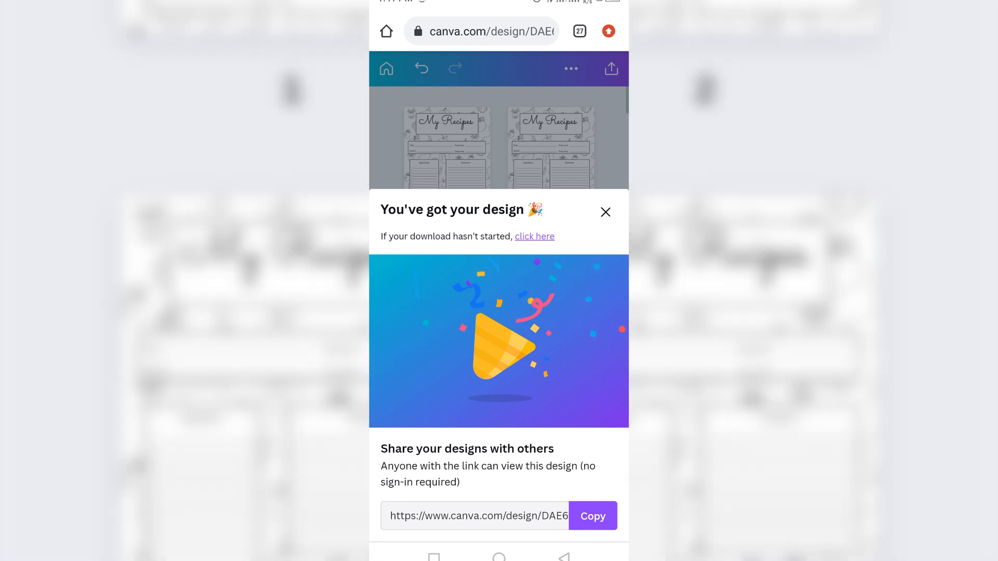
pyautogui.click(605, 212)
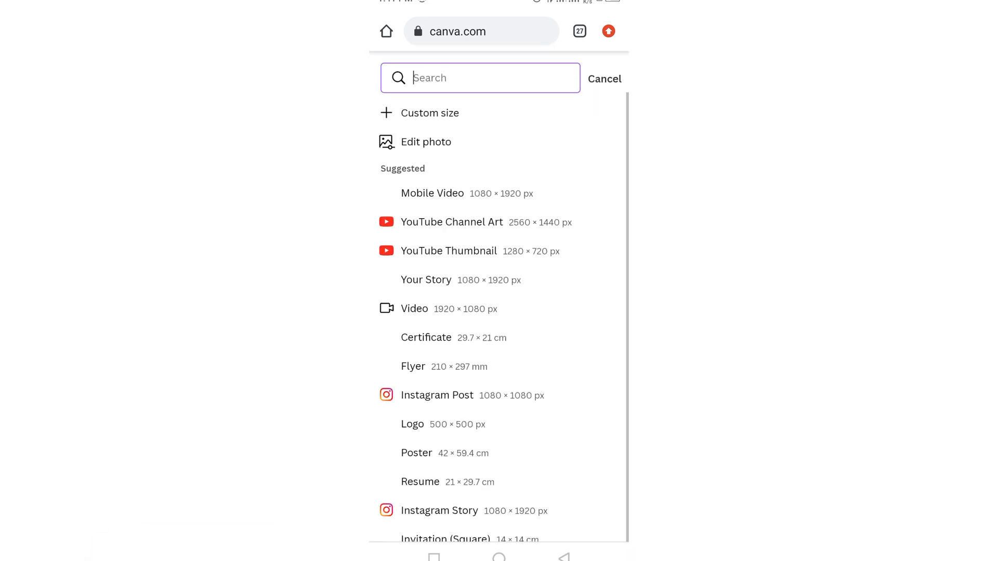
# Create a second custom-size 8.5 × 11 in blank design.
pyautogui.click(429, 112)
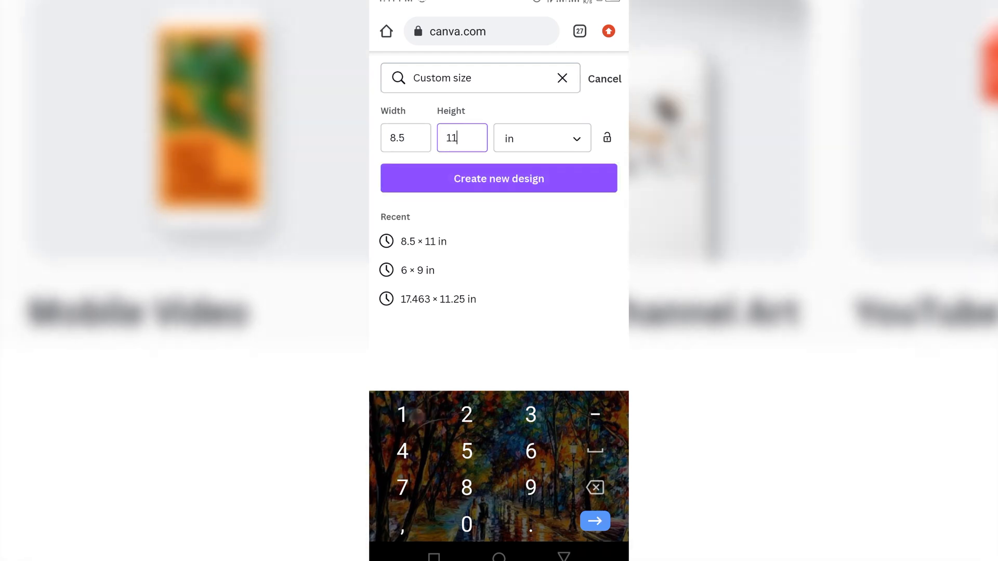
pyautogui.click(594, 521)
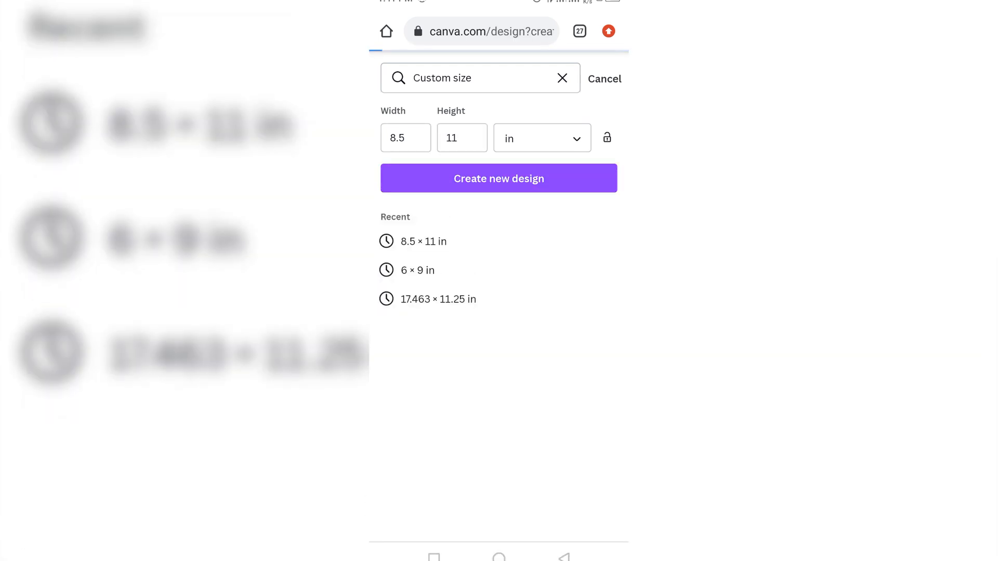
pyautogui.click(499, 178)
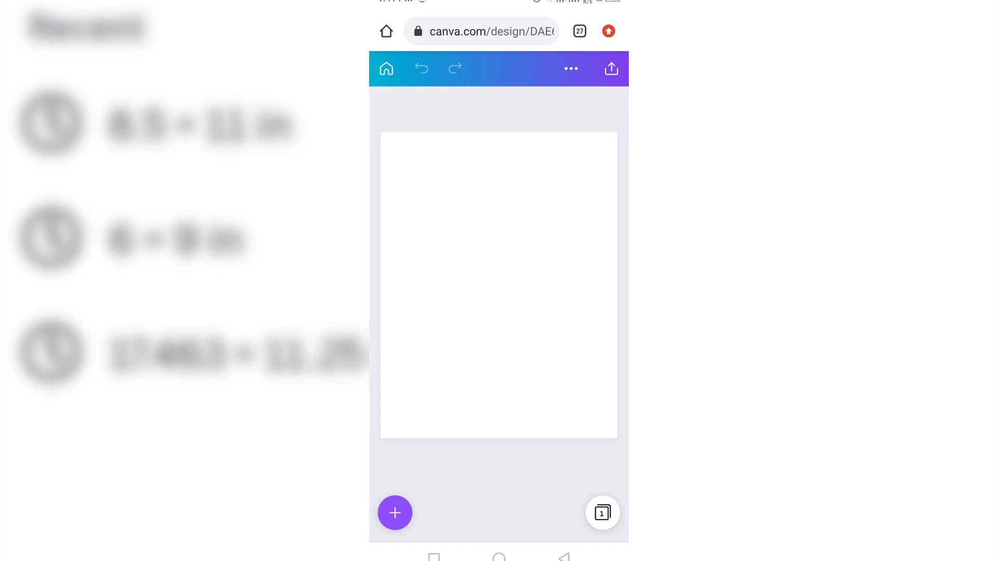
# Apply the My Recipes template and duplicate it into many identical recipe pages.
pyautogui.click(395, 512)
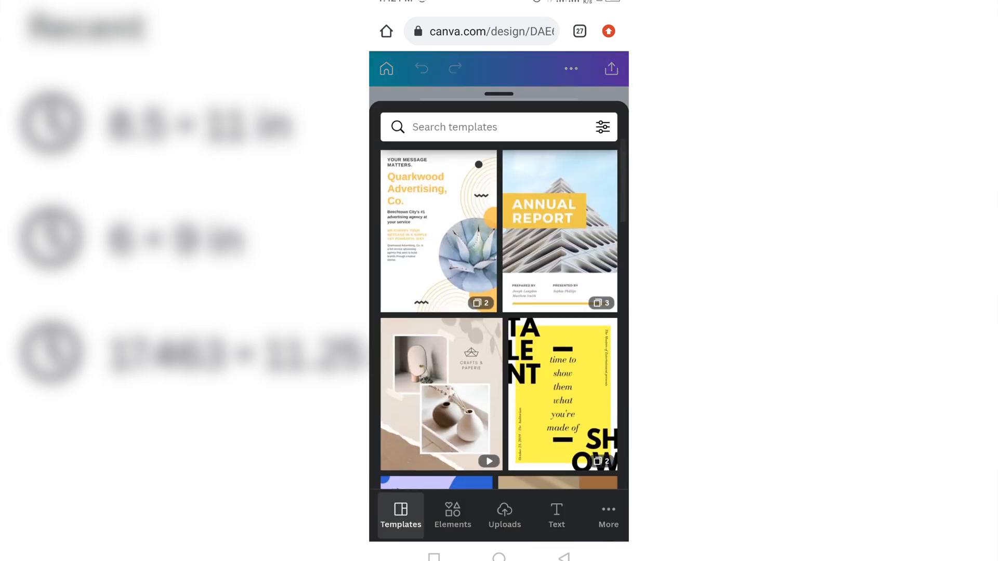
pyautogui.click(505, 516)
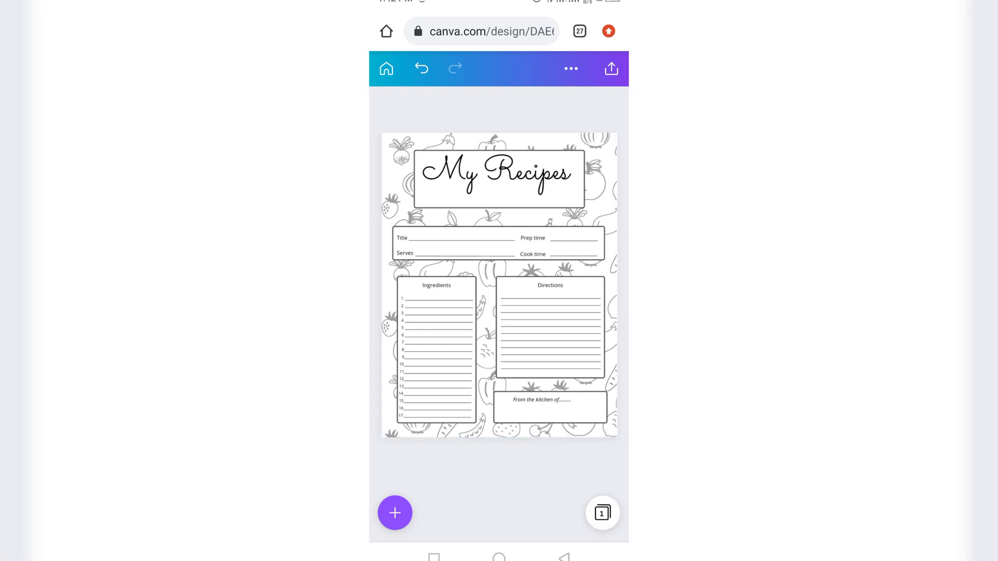
pyautogui.click(602, 513)
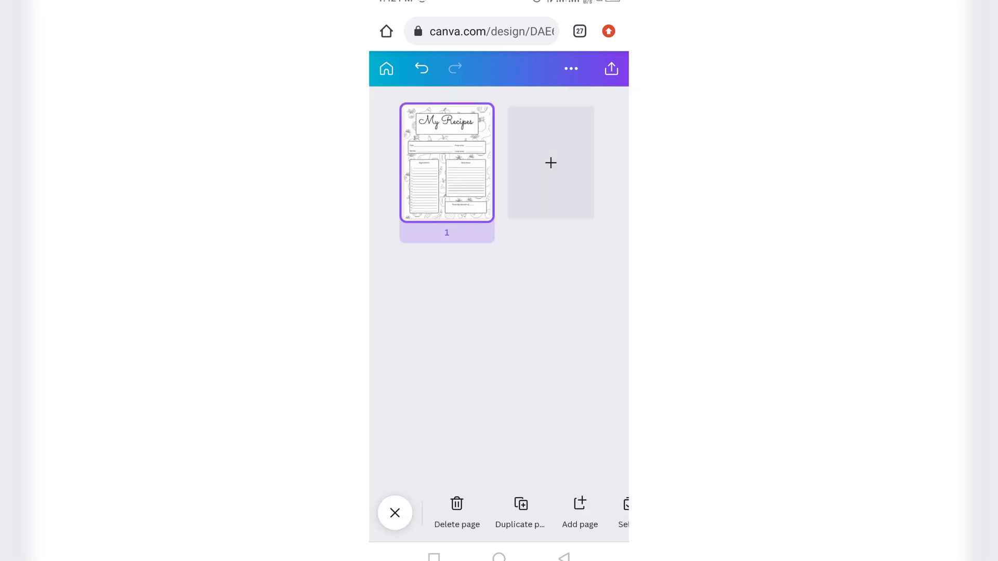
pyautogui.click(521, 512)
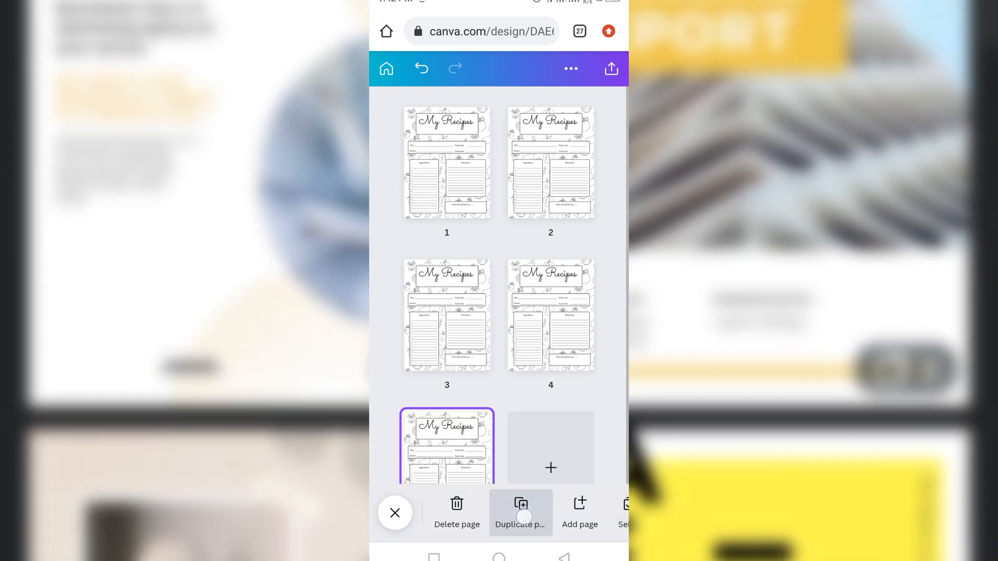
pyautogui.scroll(-3)
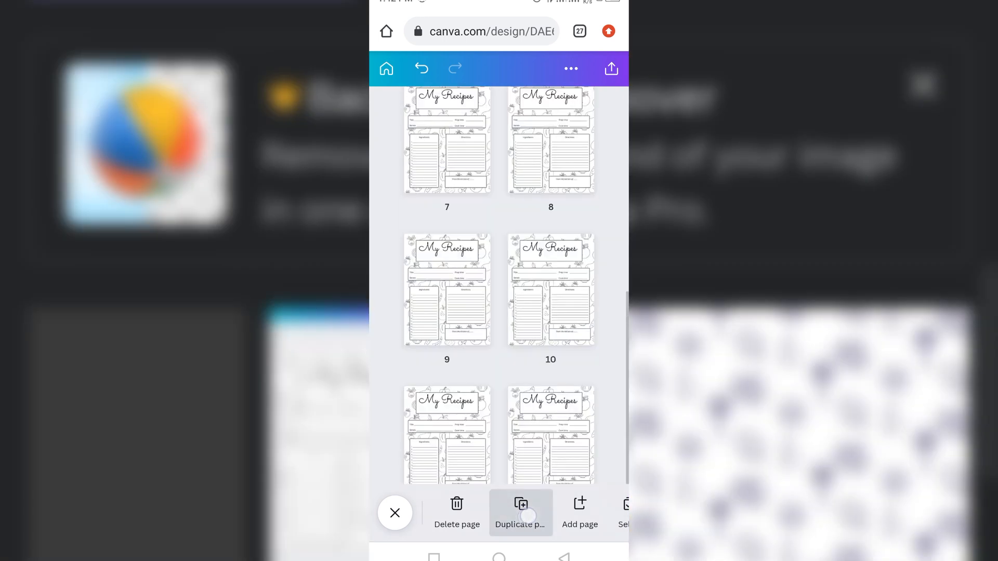
pyautogui.scroll(-3)
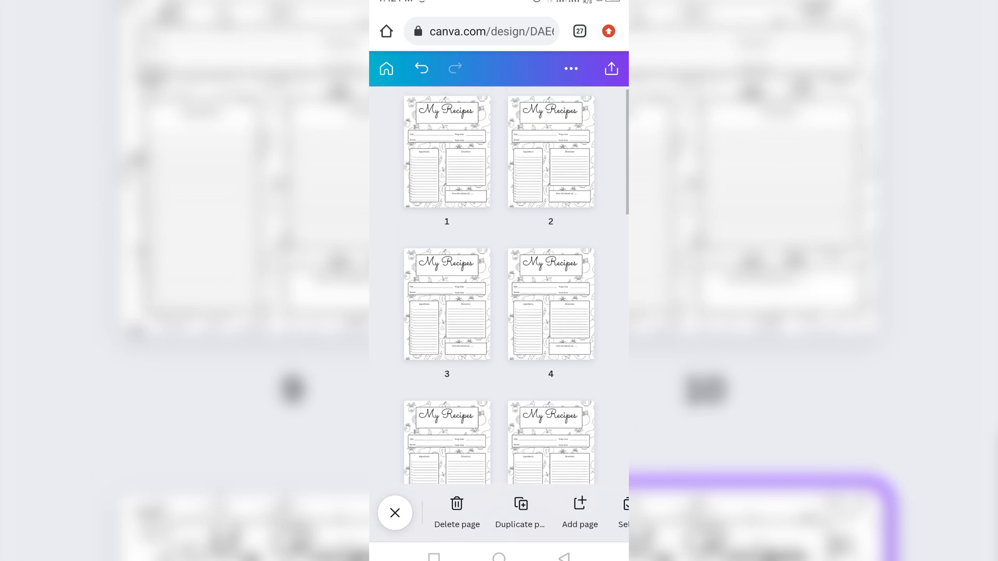
# Title the design 'Second document' and bring up its share options.
pyautogui.click(571, 68)
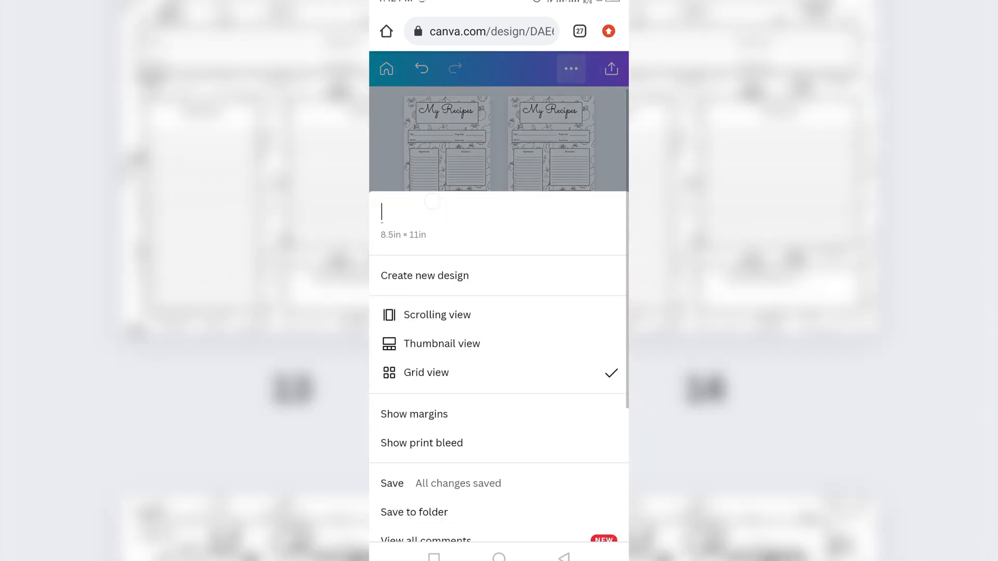
pyautogui.write('Second do')
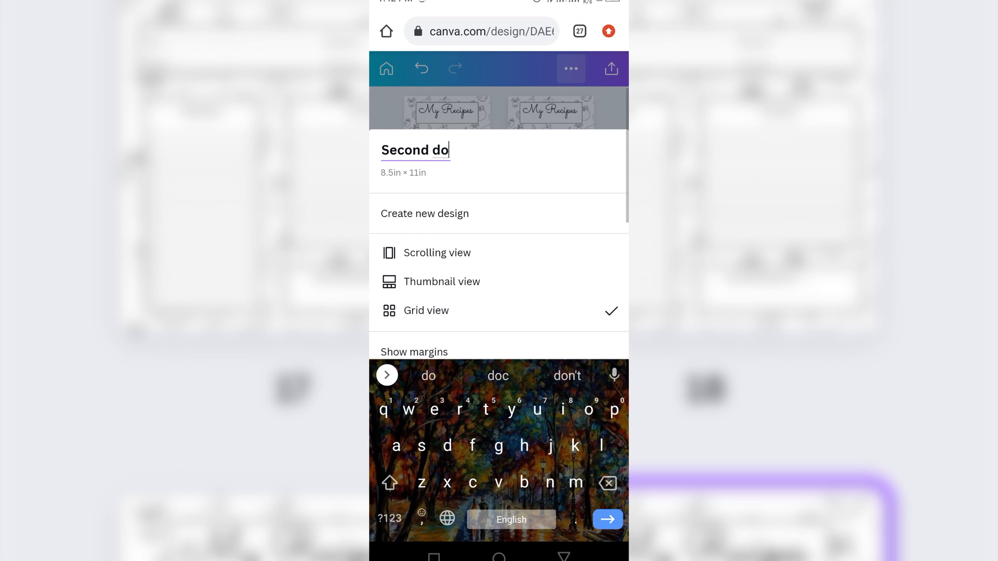
pyautogui.write('cument')
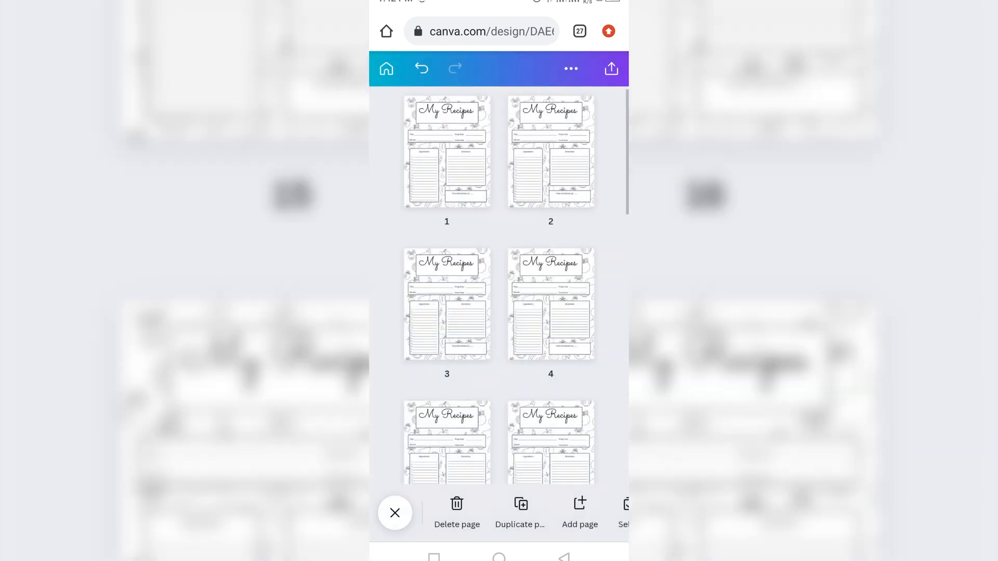
pyautogui.click(571, 68)
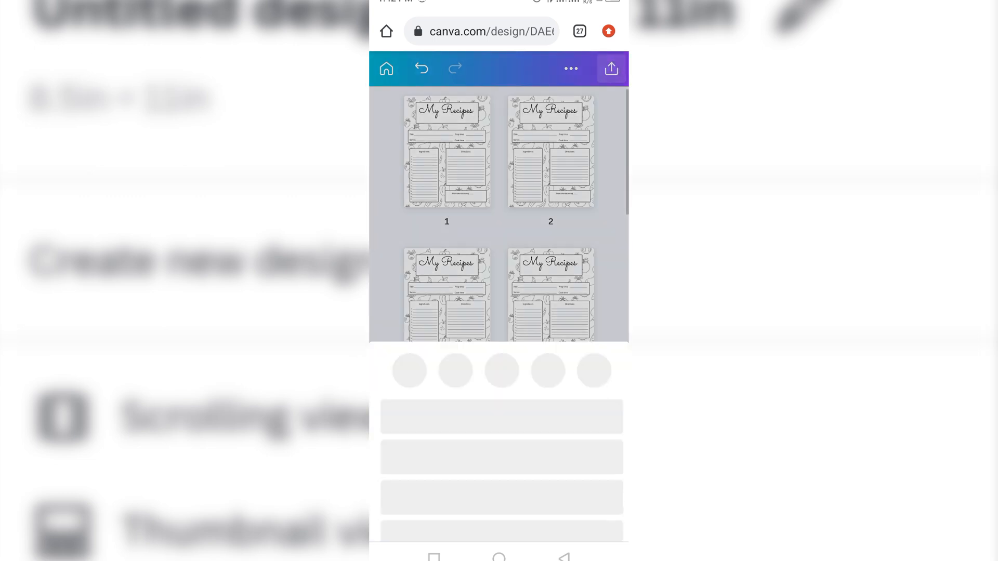
# Download the design as PDF Print instead of PNG and dismiss the confirmation.
pyautogui.click(611, 69)
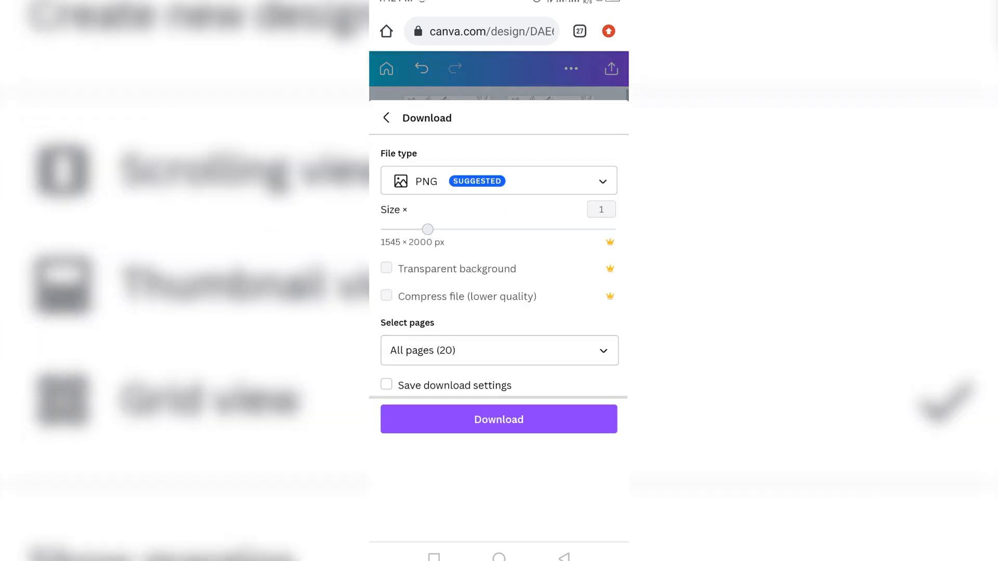
pyautogui.click(498, 181)
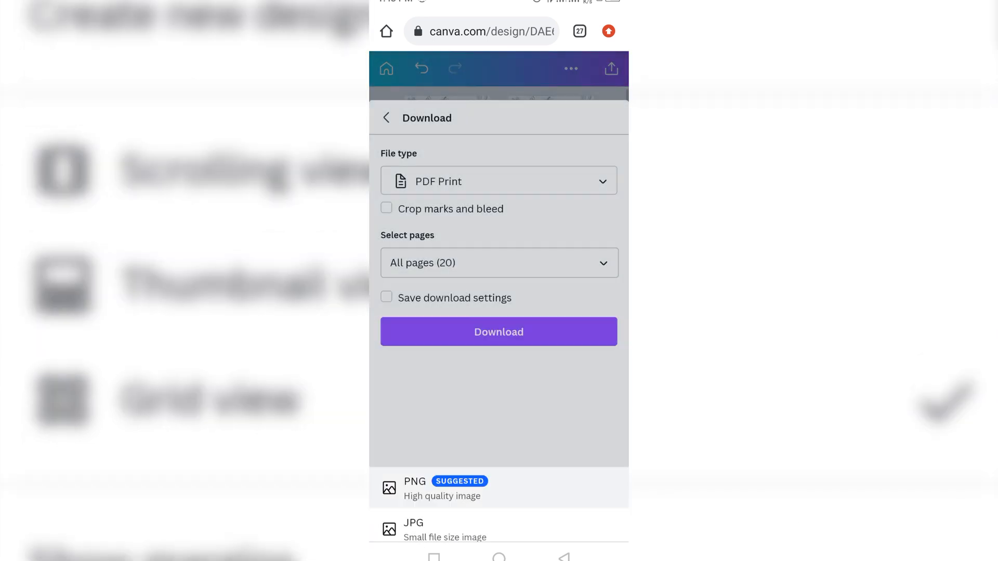
pyautogui.click(499, 331)
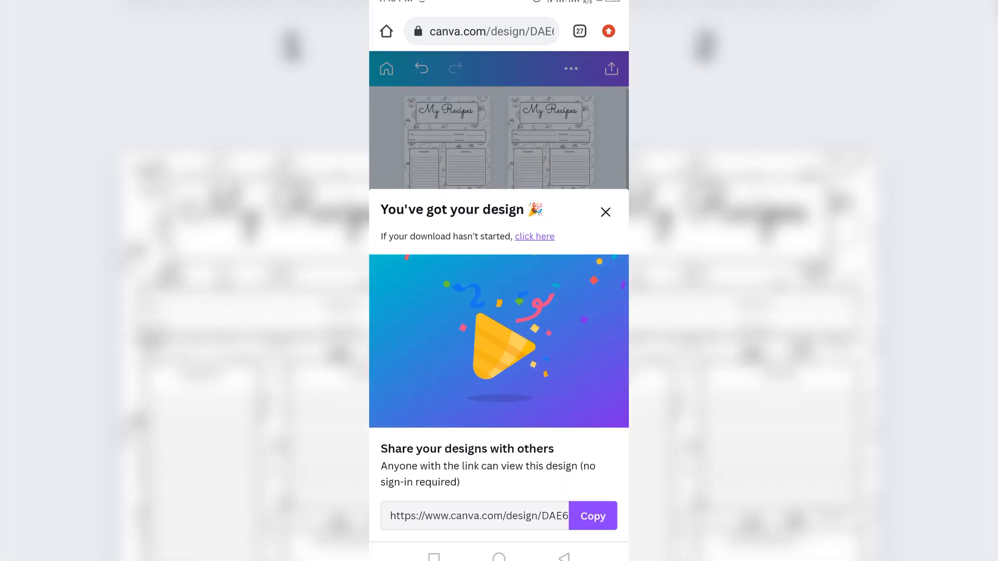
pyautogui.click(604, 212)
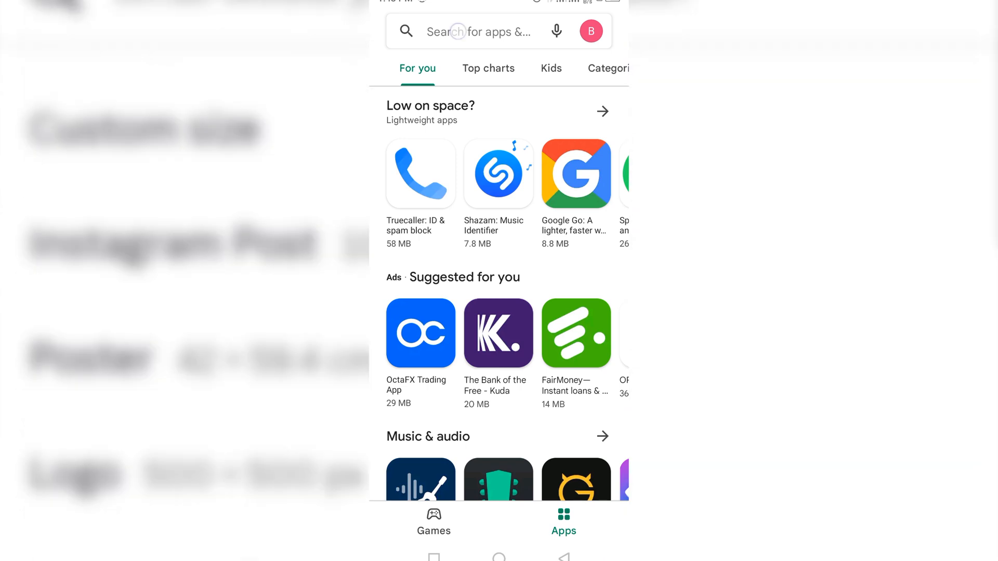
# Search the Play Store for 'pdf merge' and install the PDF Merge app.
pyautogui.click(484, 31)
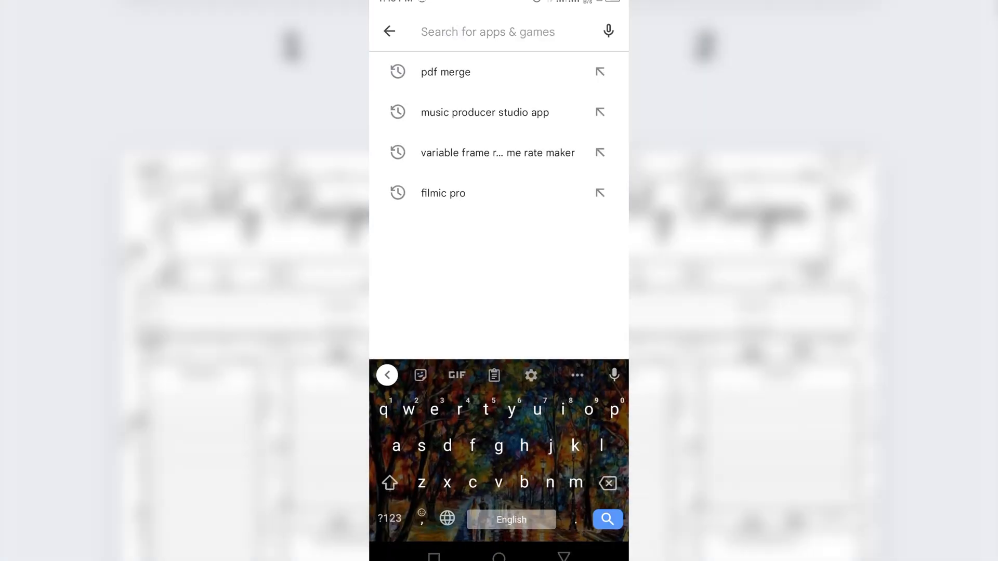
pyautogui.write('pdf m')
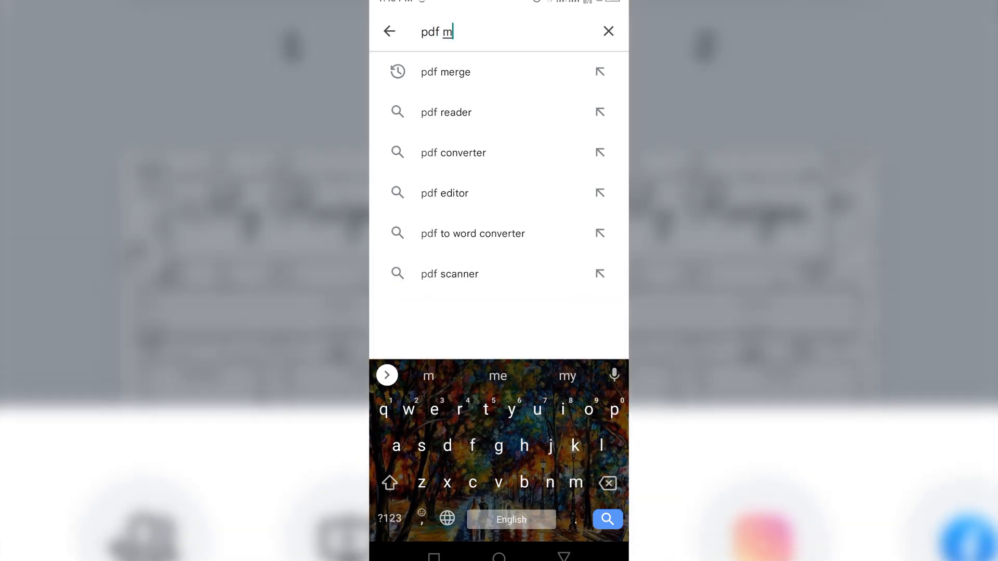
pyautogui.click(446, 72)
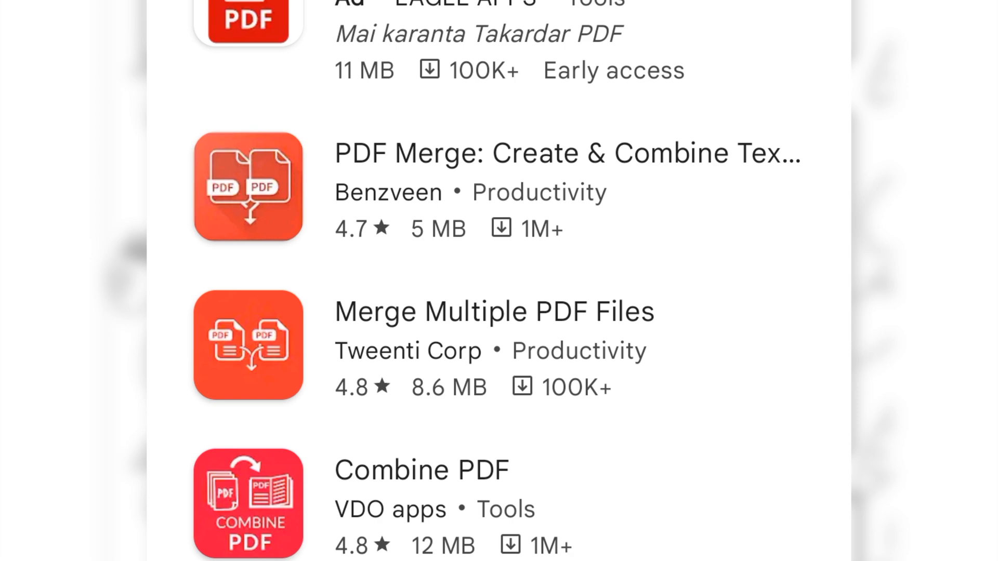
pyautogui.click(566, 153)
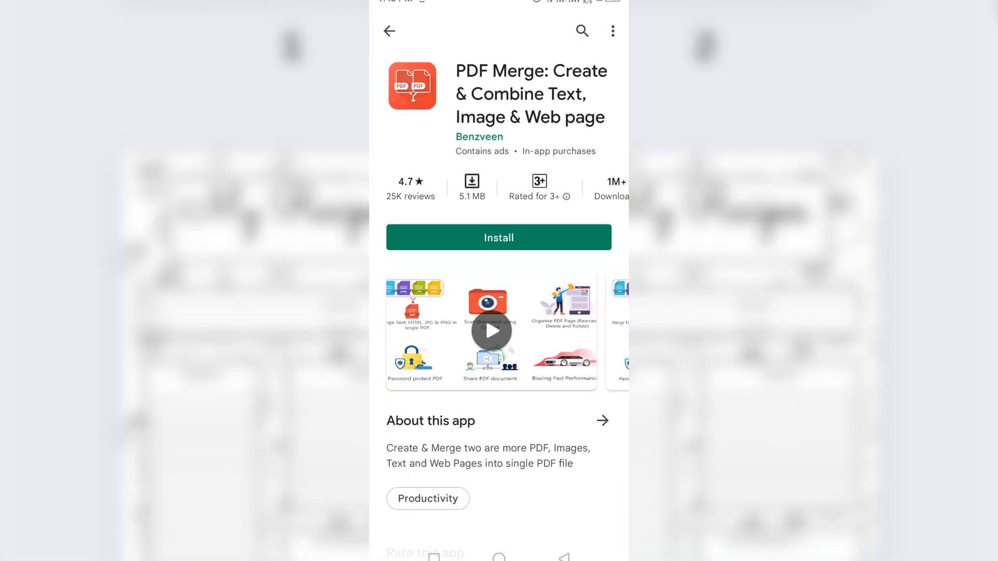
pyautogui.click(498, 237)
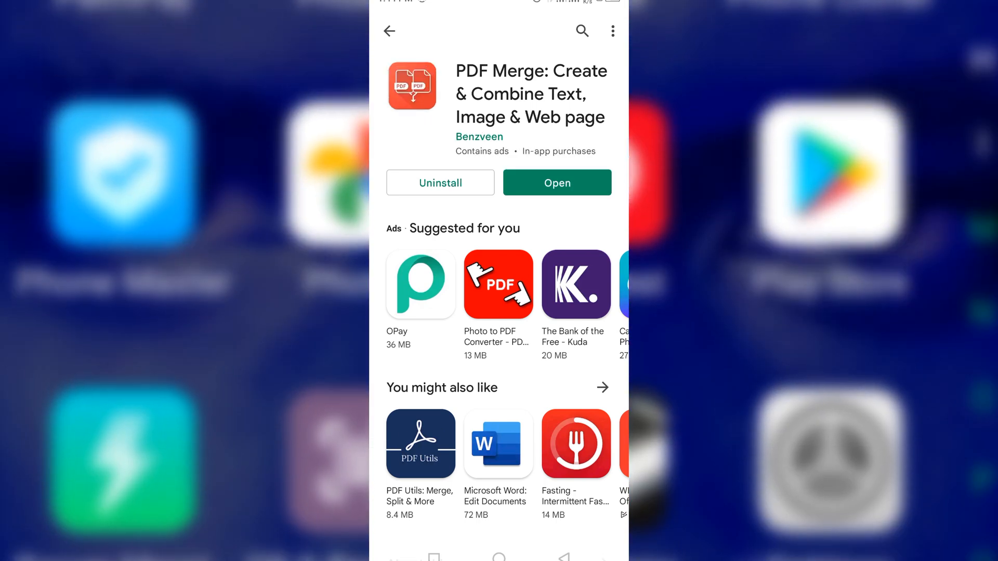
# Launch PDF Merge and add First document.pdf and Second document.pdf from Downloads.
pyautogui.click(555, 183)
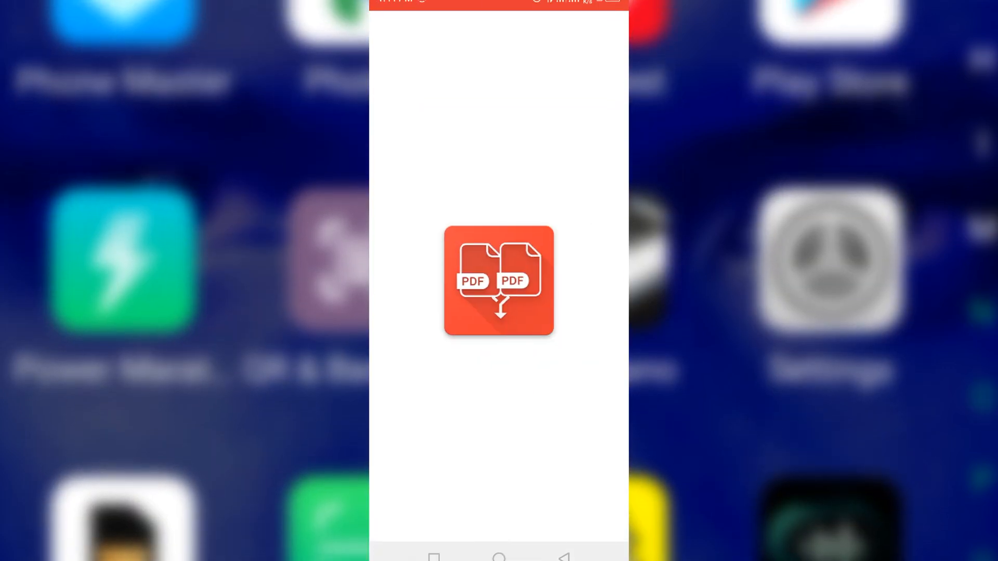
pyautogui.click(498, 282)
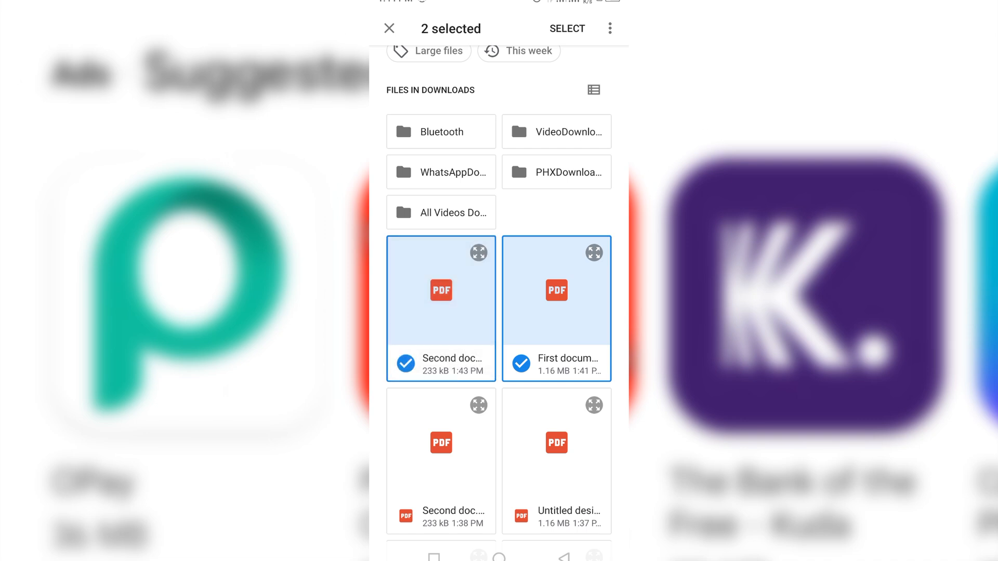
pyautogui.click(566, 28)
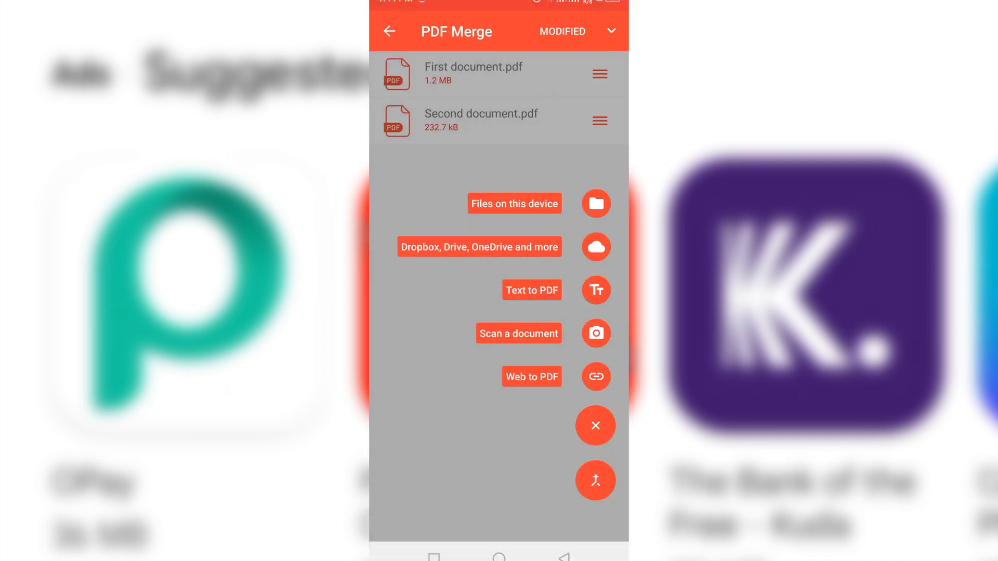
# Merge both selected documents into one PDF named 'Aus' with High compression.
pyautogui.click(594, 427)
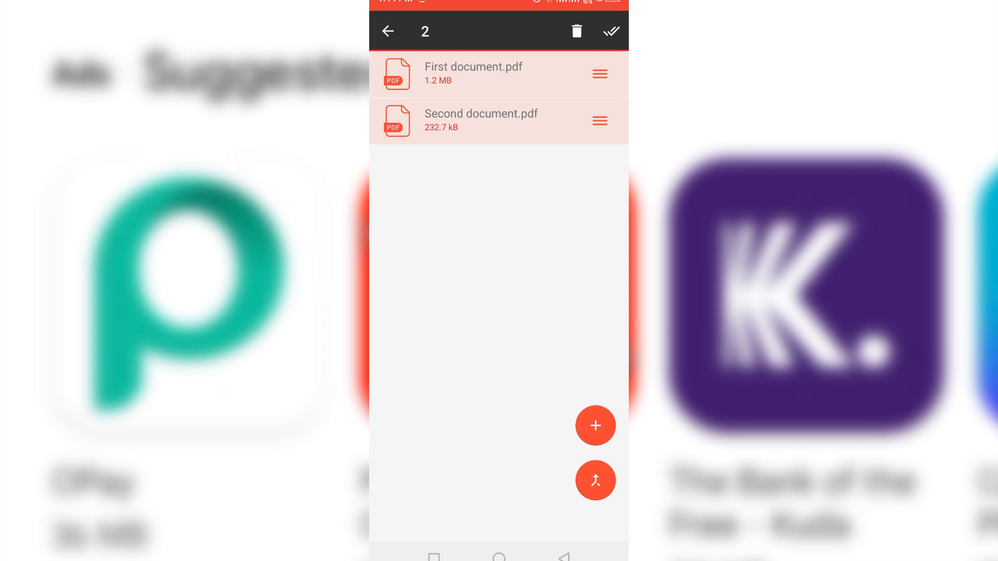
pyautogui.click(595, 480)
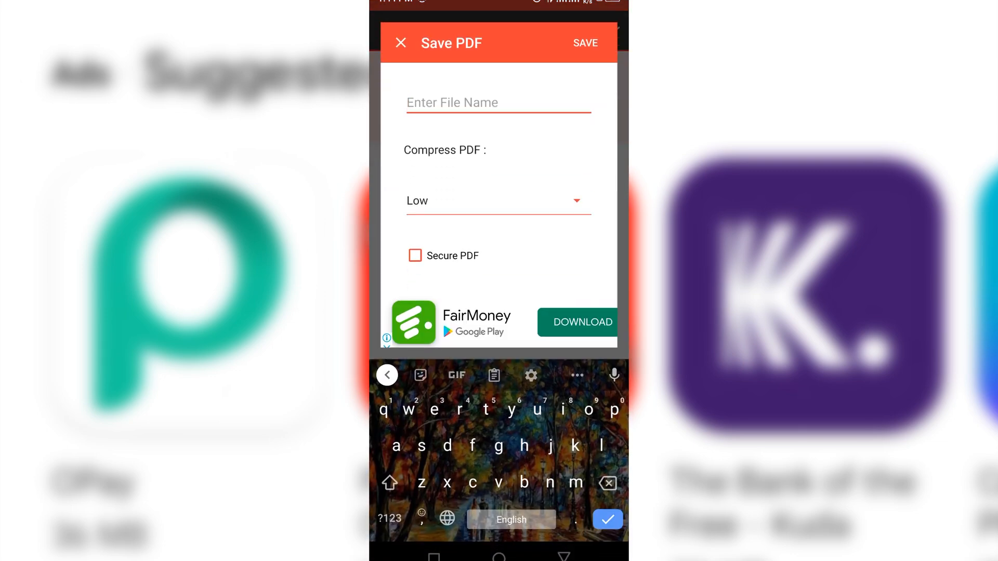
pyautogui.write('Austin Sunday')
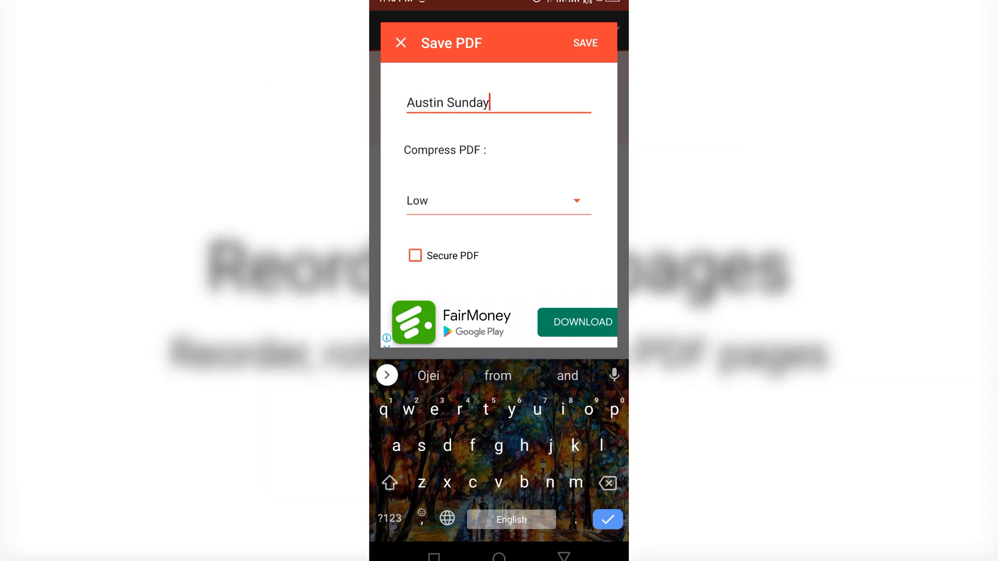
pyautogui.click(499, 201)
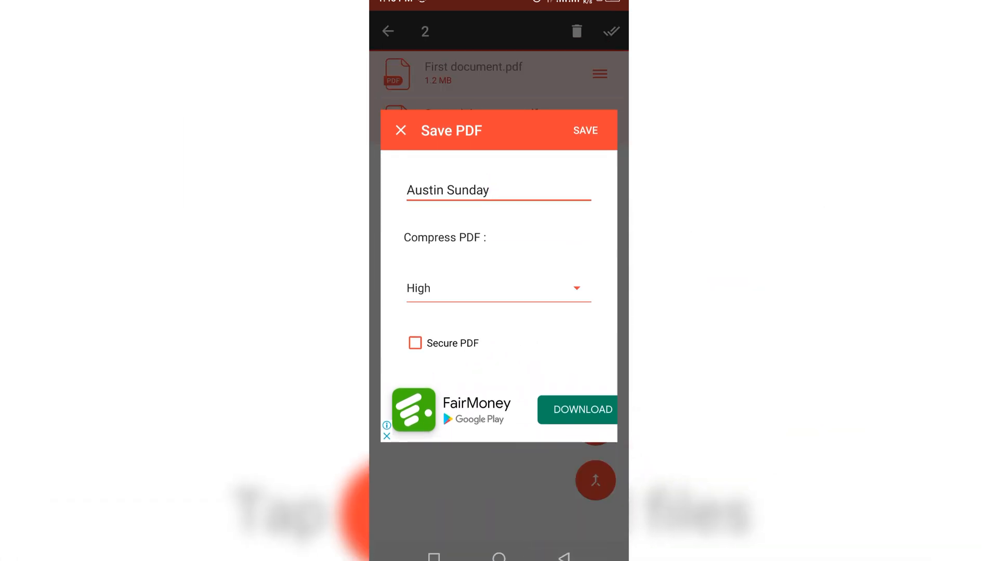
# Save the merged PDF into Downloads and open it in Drive's viewer.
pyautogui.click(584, 130)
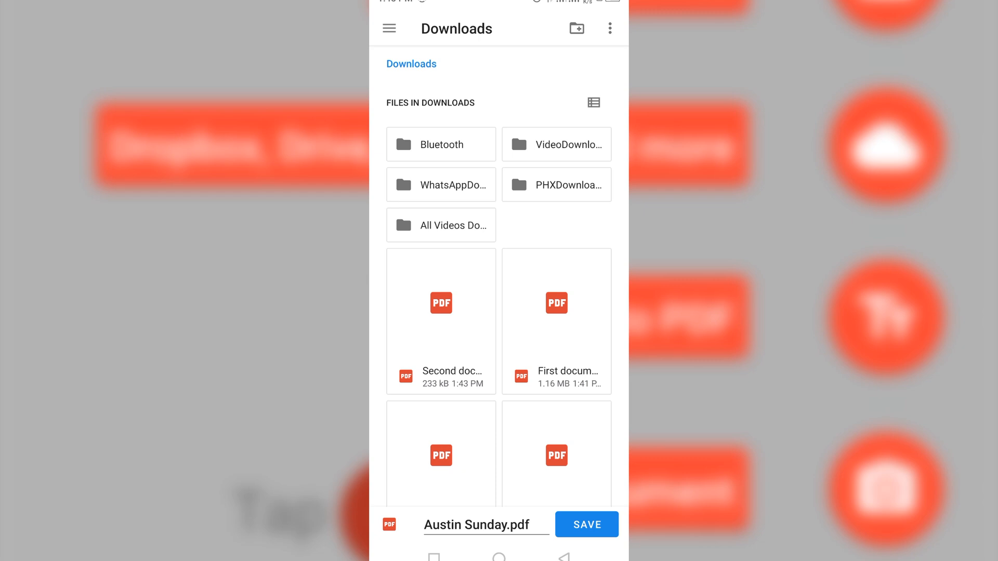
pyautogui.click(585, 524)
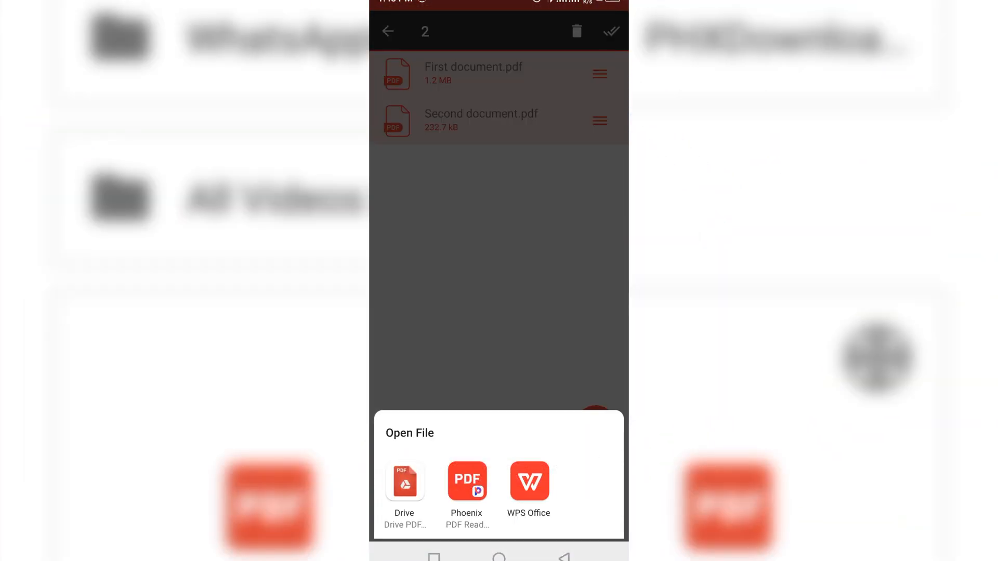
pyautogui.click(465, 482)
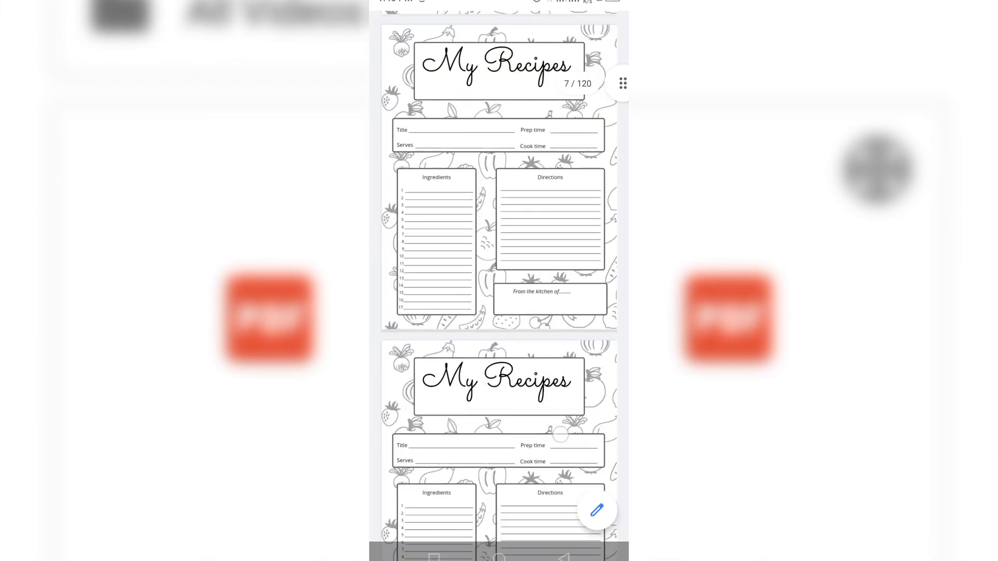
# Scroll the merged recipe book down to its final page, 120 of 120.
pyautogui.scroll(-3)
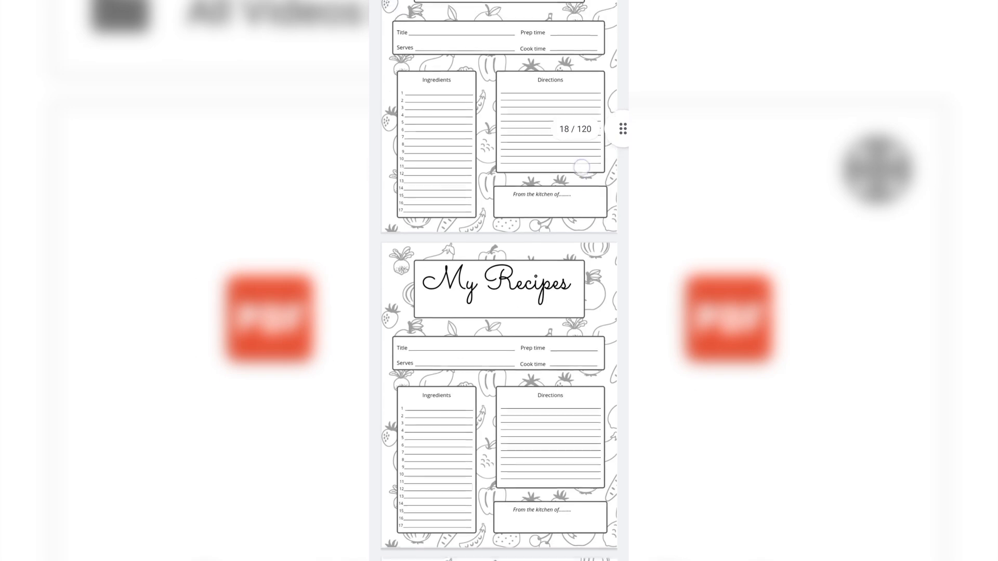
pyautogui.scroll(-3)
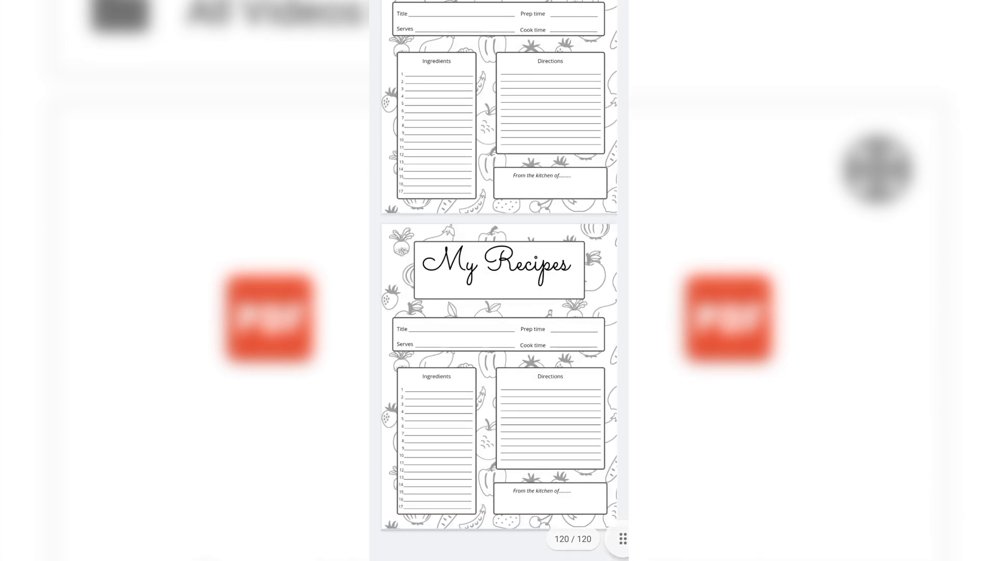